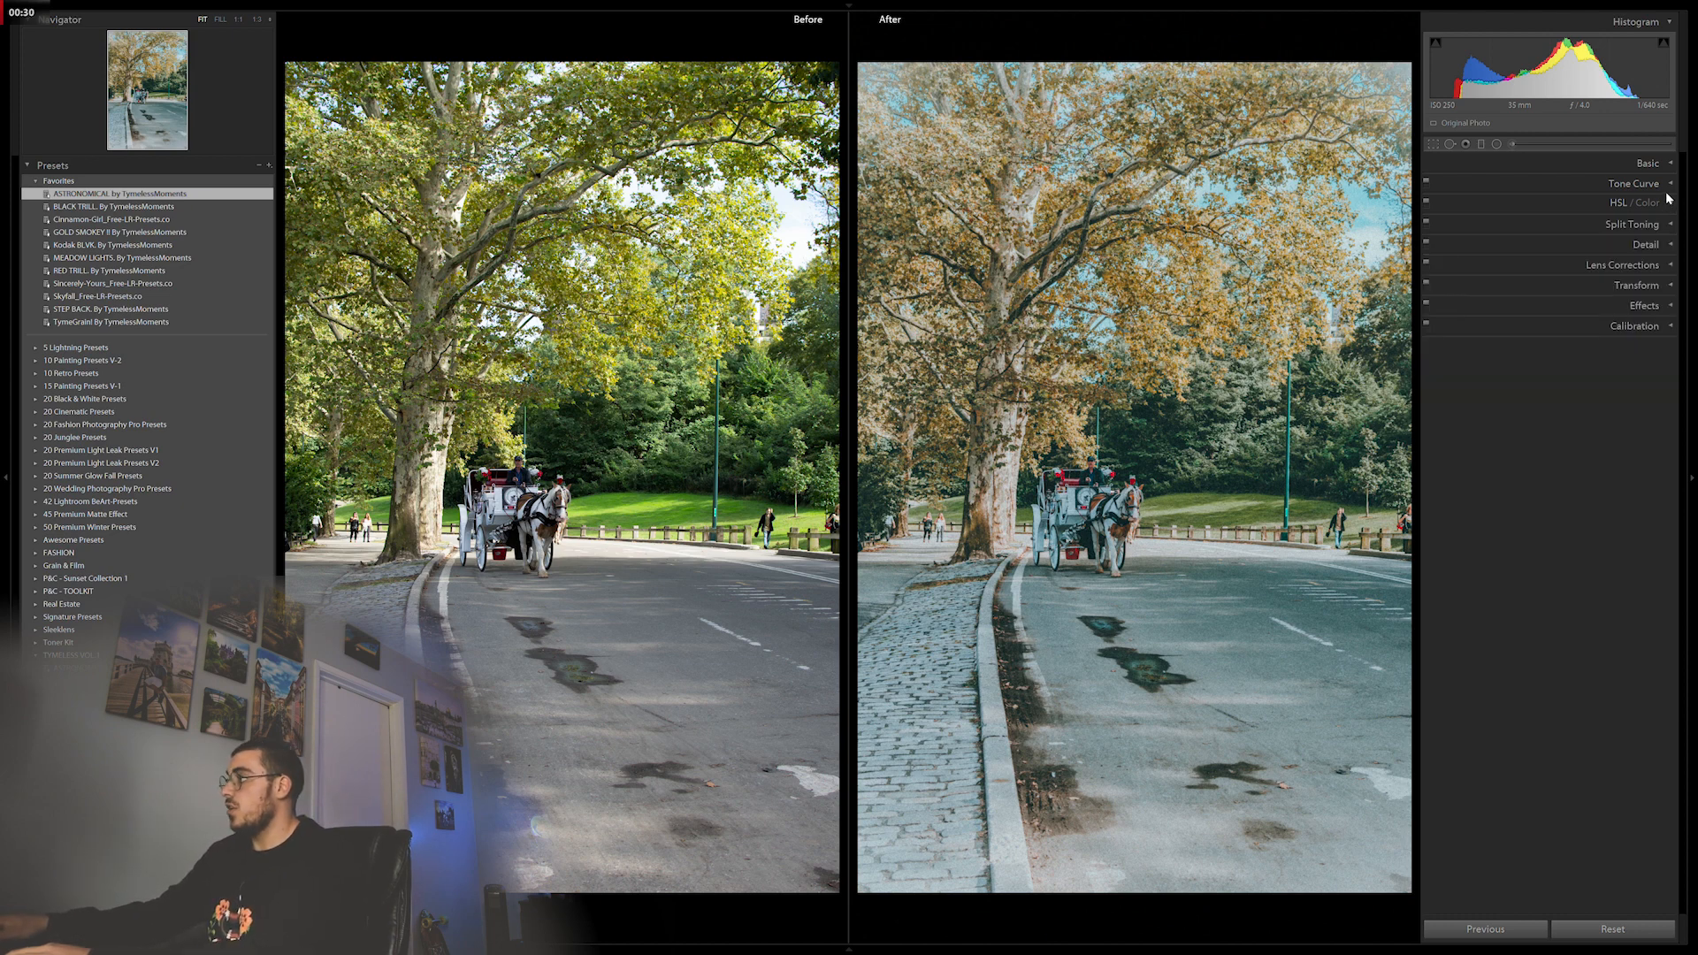
{"action": "mouse_move", "coordinate": [1549, 71]}
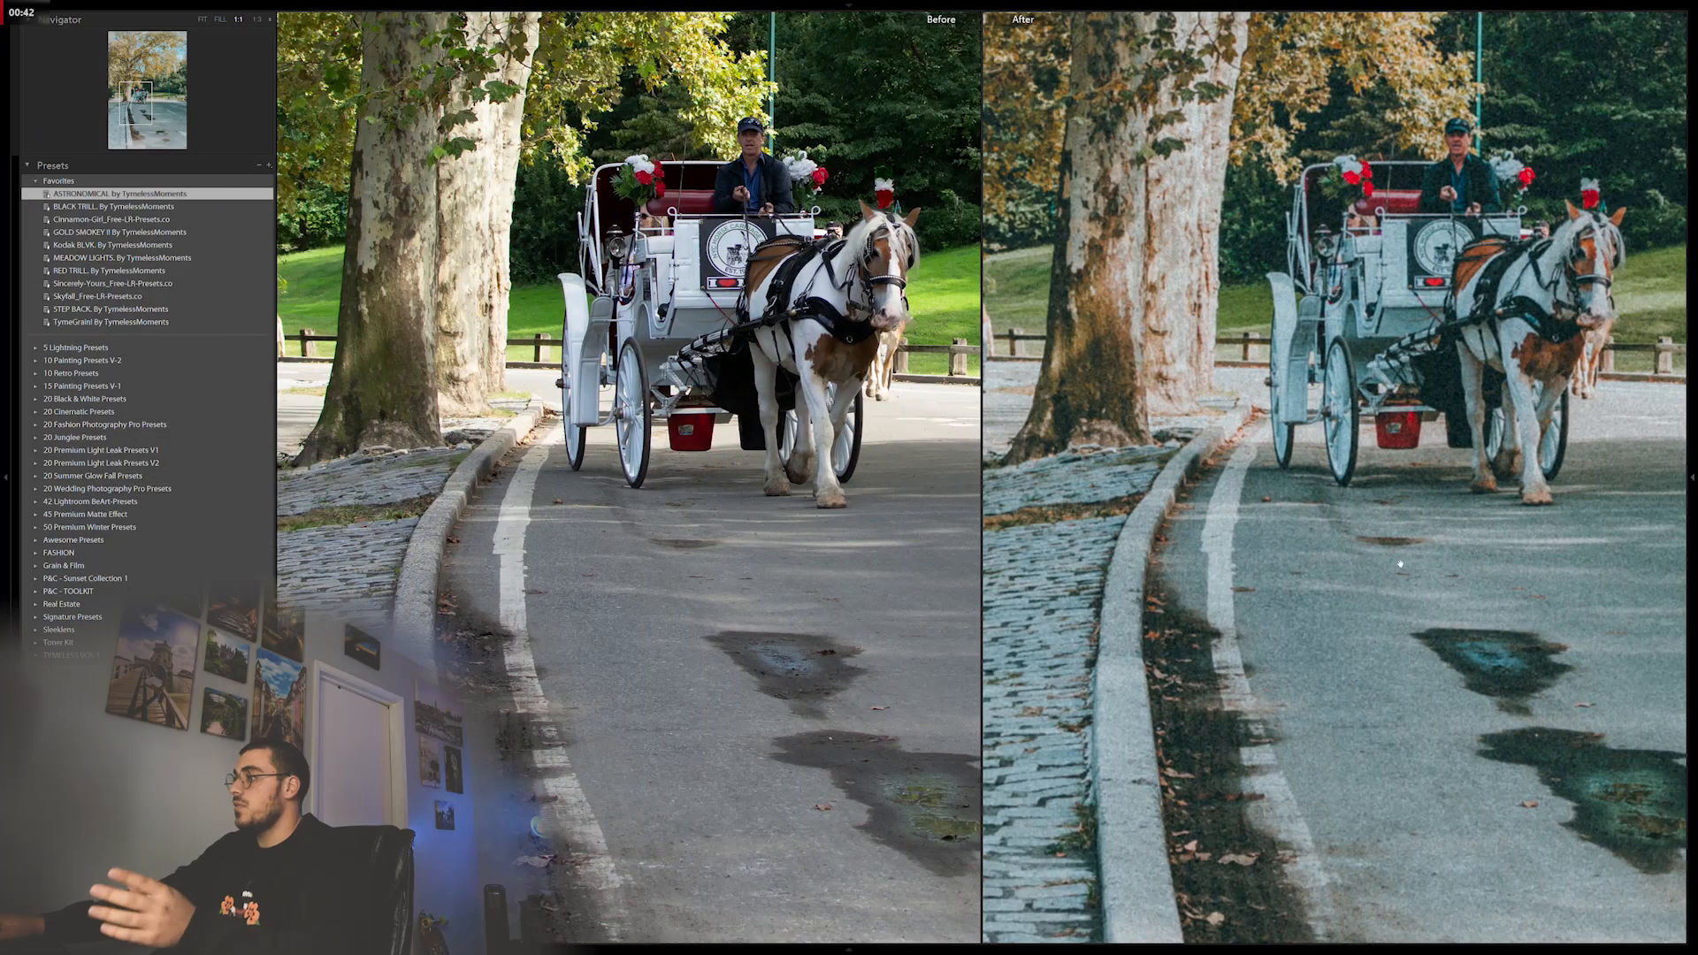
{"action": "left_click", "coordinate": [108, 206]}
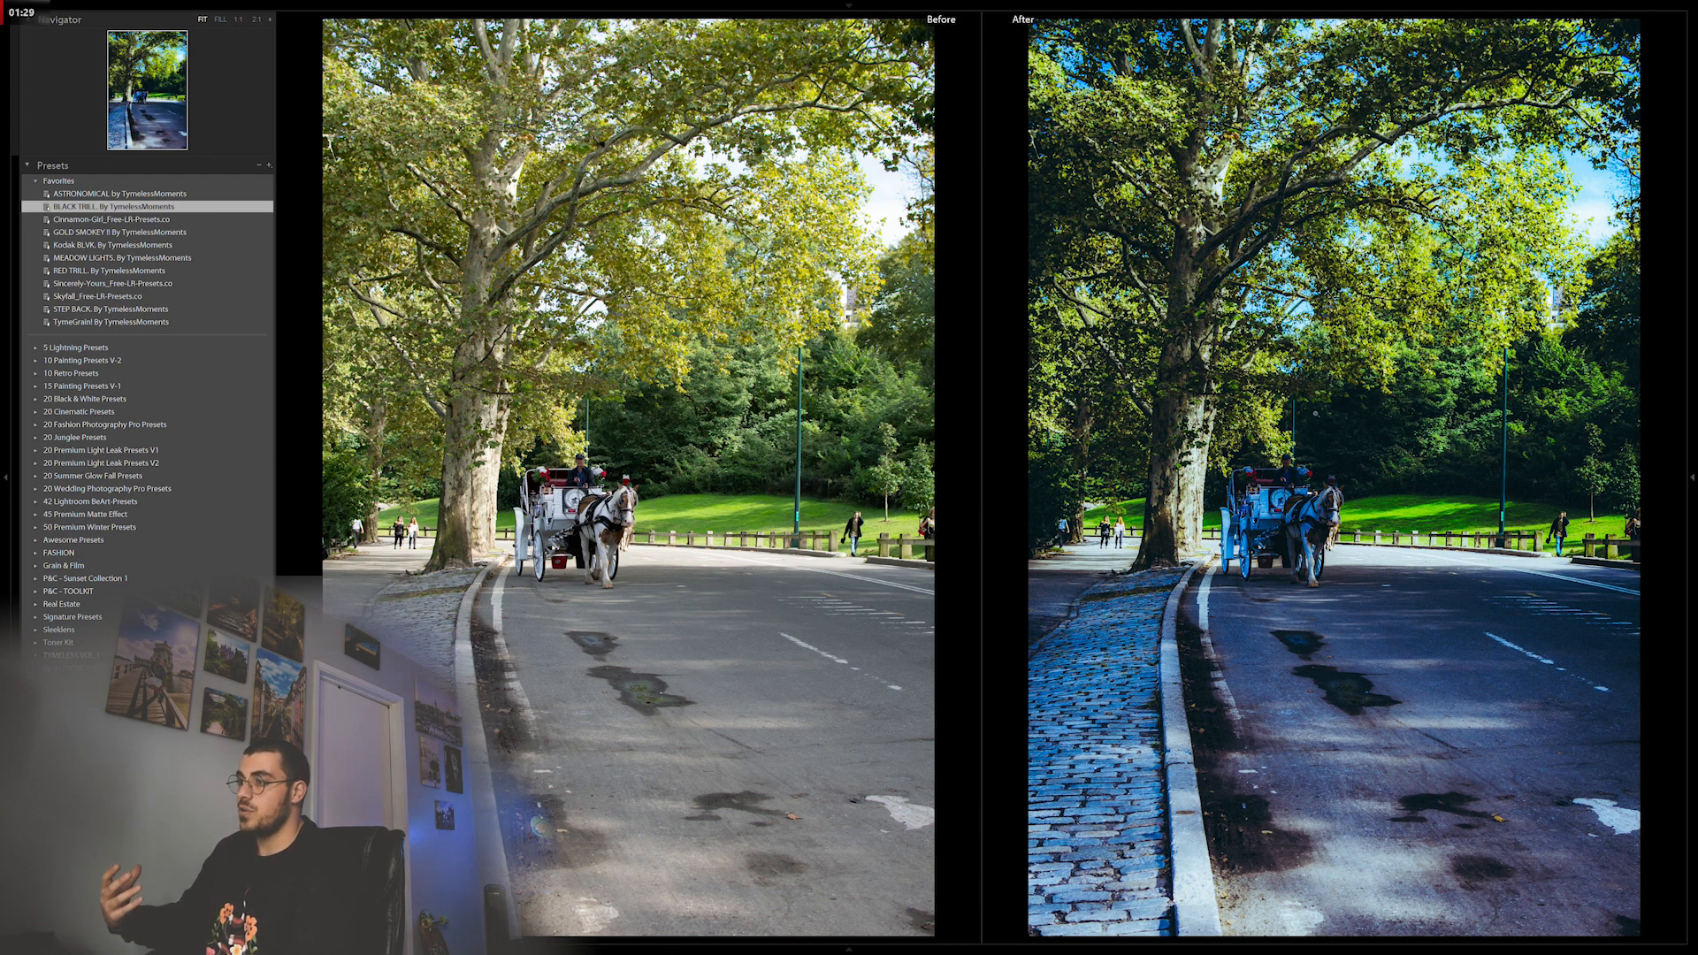
Undo the BLACK TRILL By TymelessMoments preset with Ctrl+Z, restoring the original photo
{"action": "key", "text": "ctrl+z"}
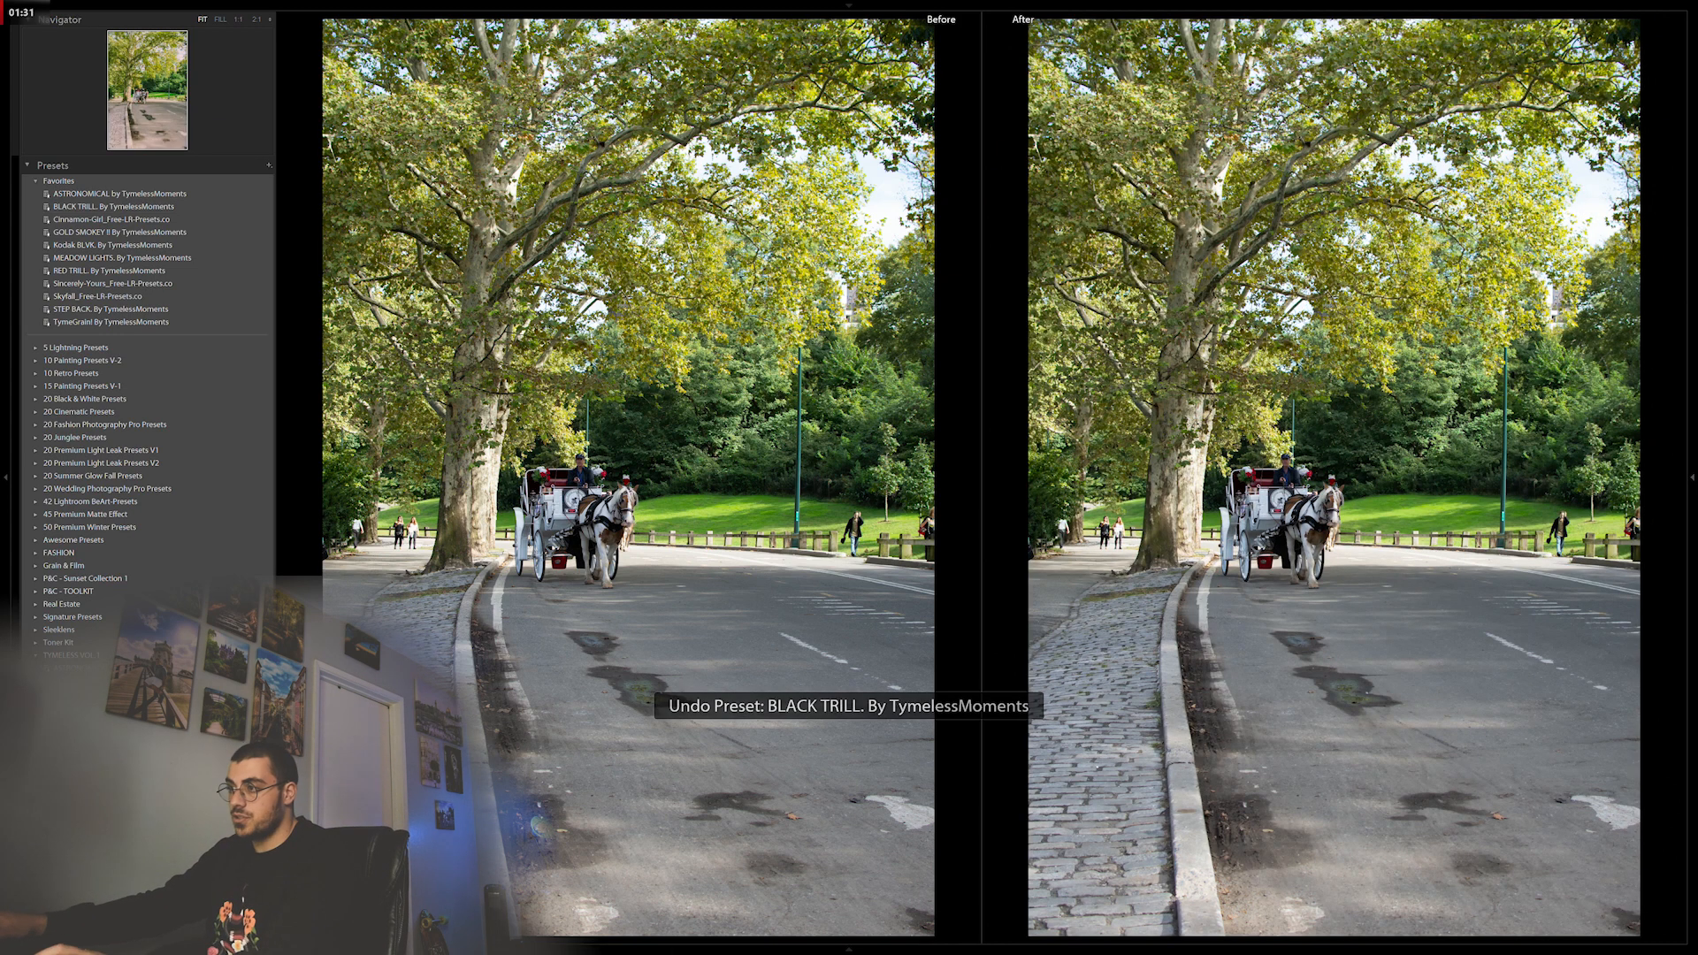
Apply the GOLD SMOKEY II By TymelessMoments preset from Favorites to the carriage photo
{"action": "left_click", "coordinate": [119, 231]}
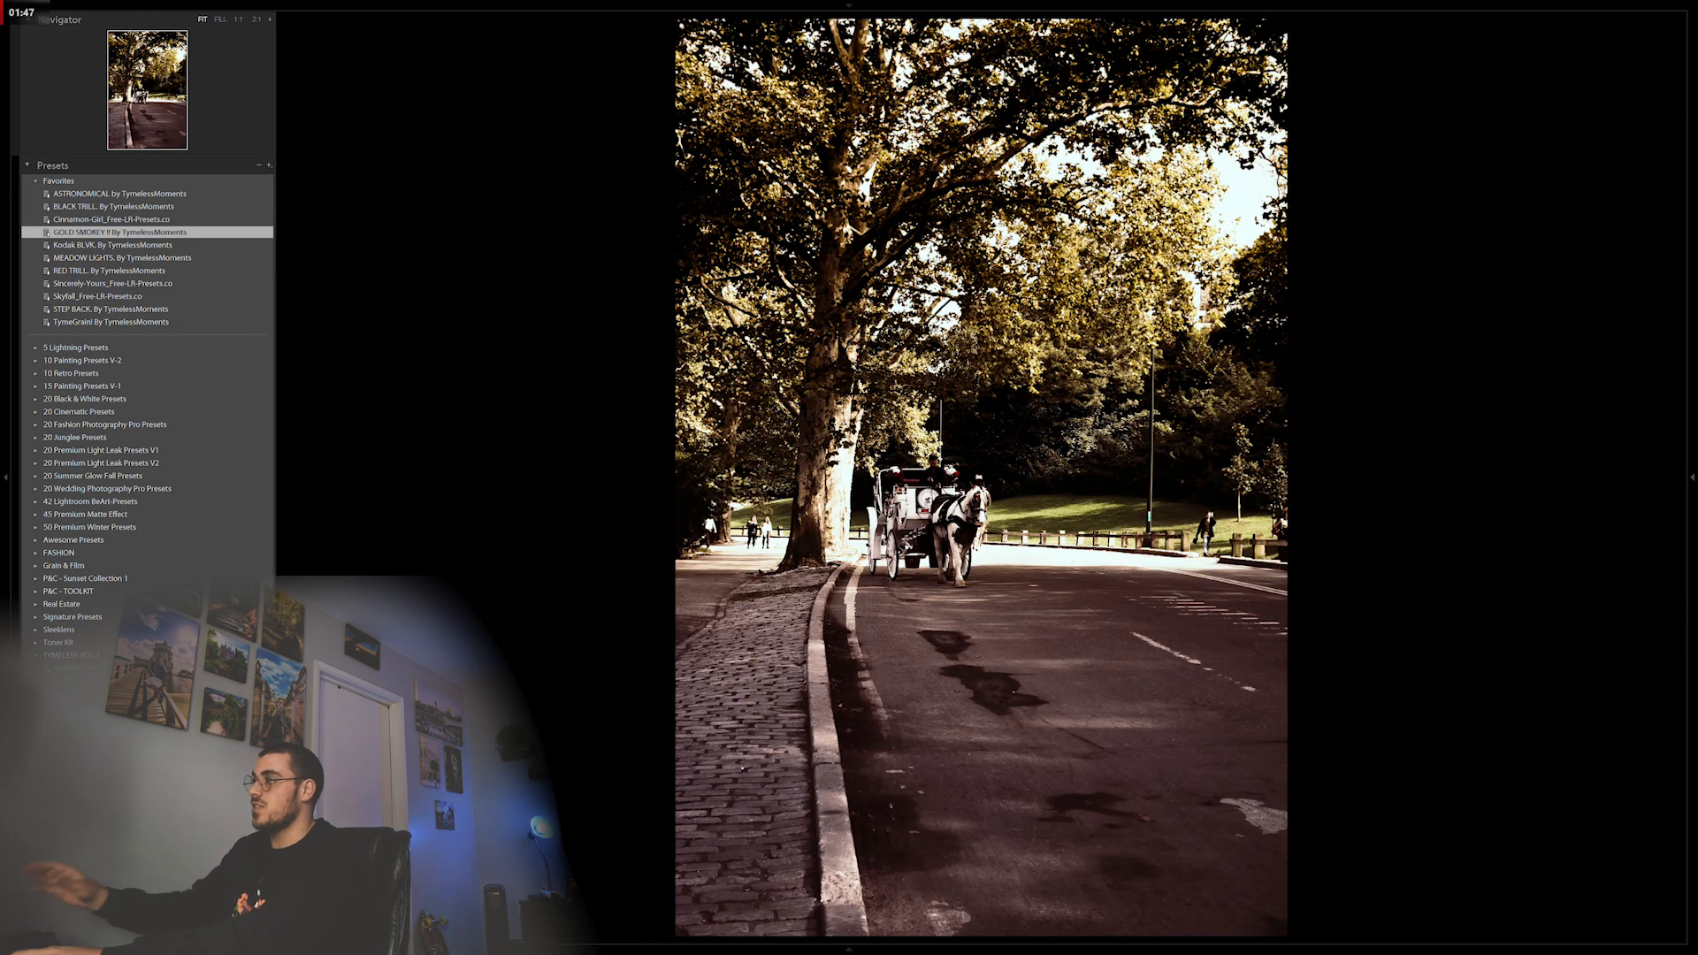